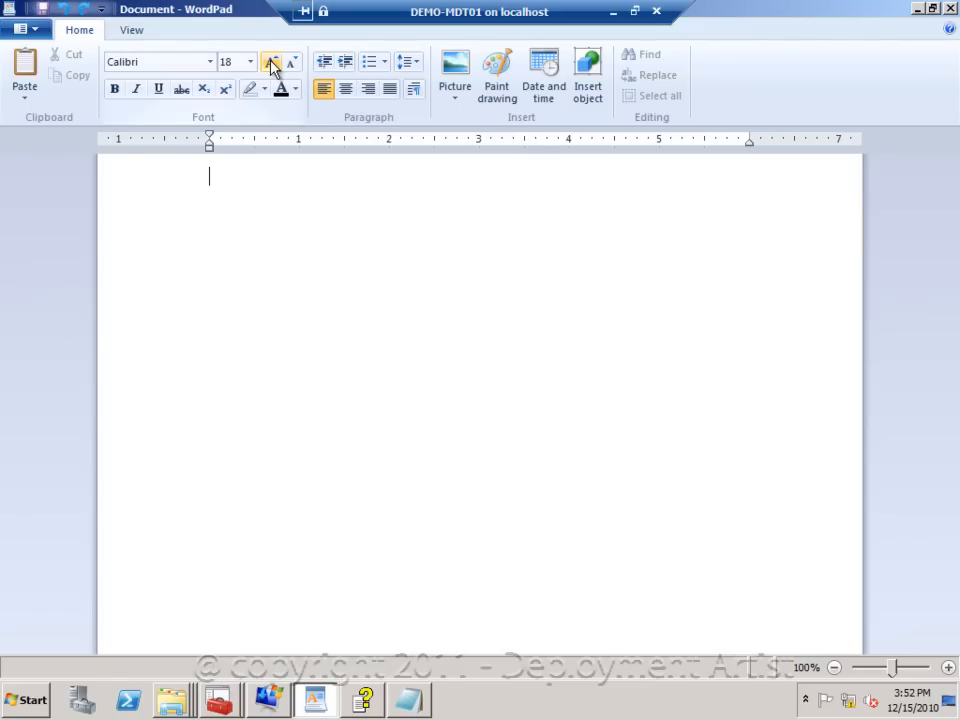
# Type the note 'Prefix + Sequence Number' into the blank WordPad document.
pyautogui.write('Pr')
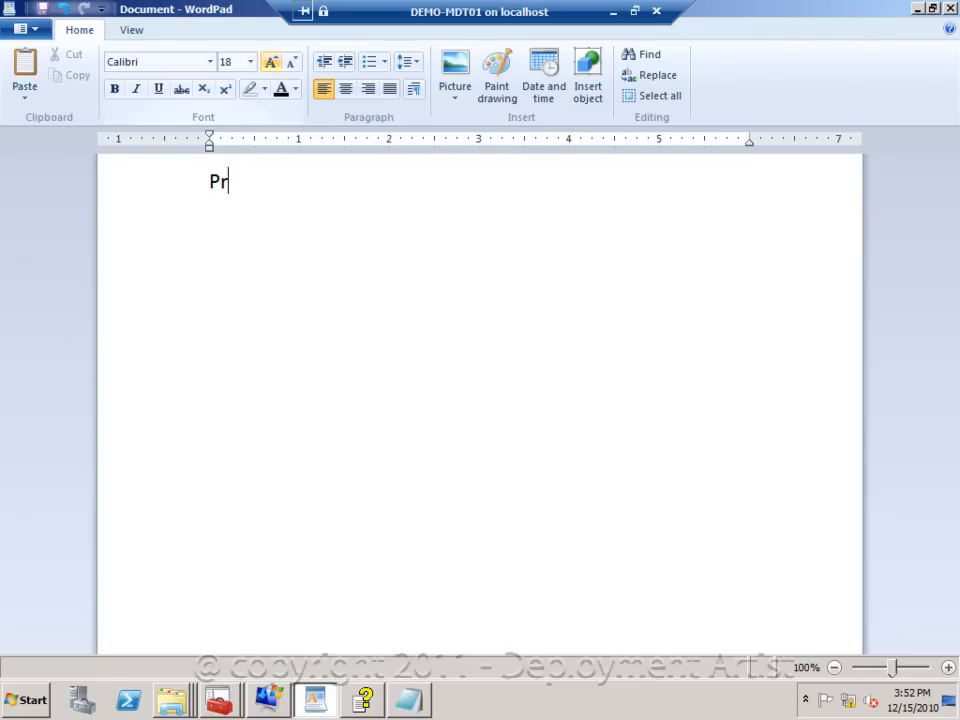
pyautogui.write('efix +')
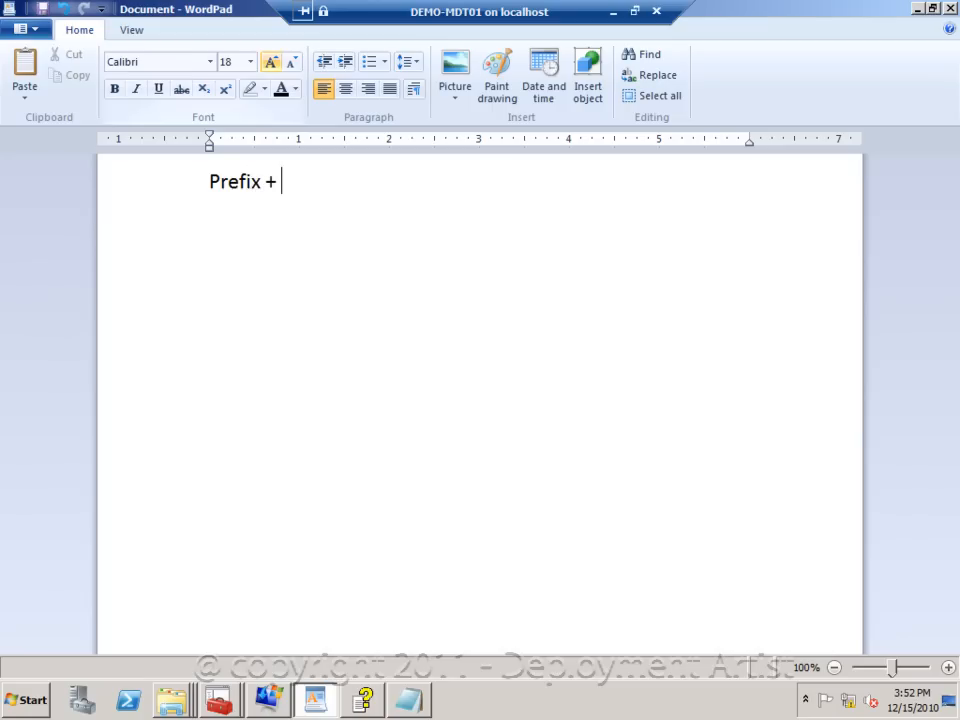
pyautogui.write('Sequence Number')
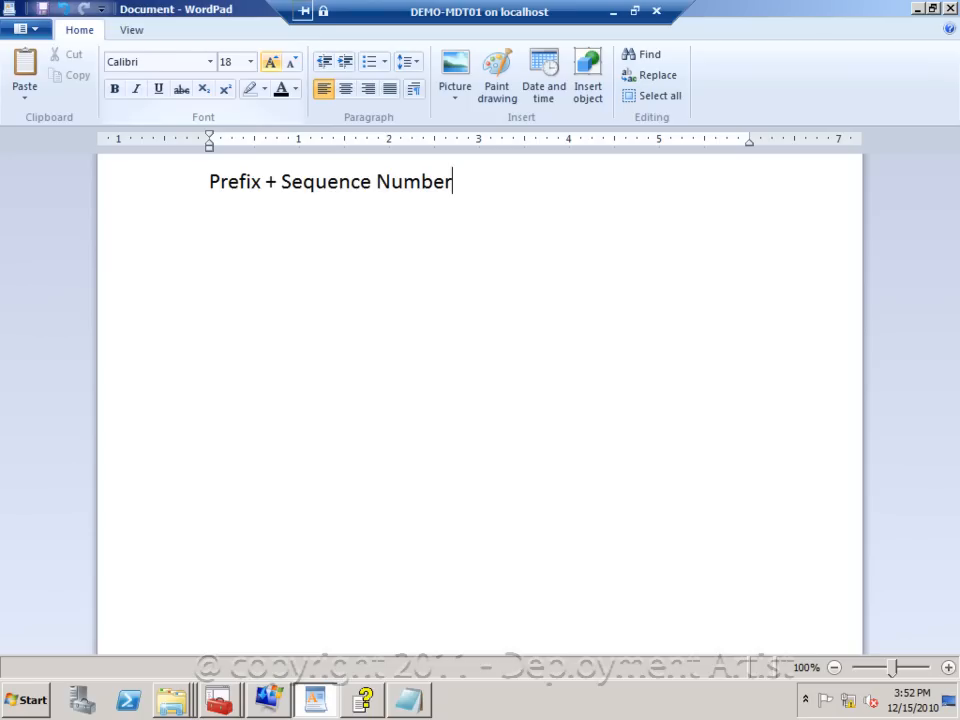
# Launch SQL Server Management Studio from the Start menu and connect to MDT01\SQLEXPRESS.
pyautogui.click(27, 699)
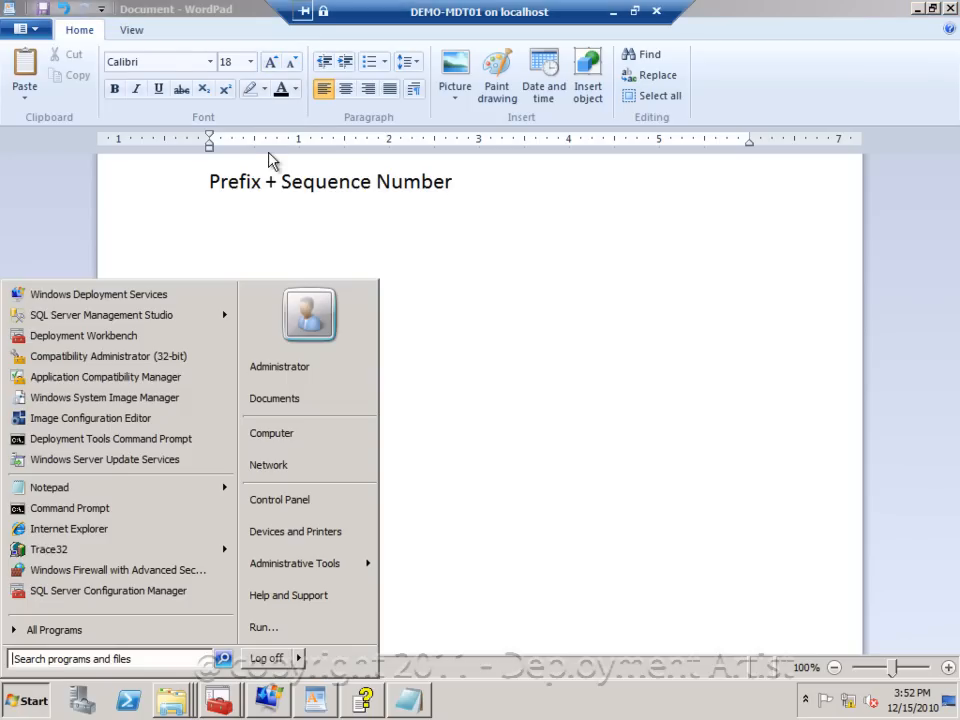
pyautogui.moveTo(118, 300)
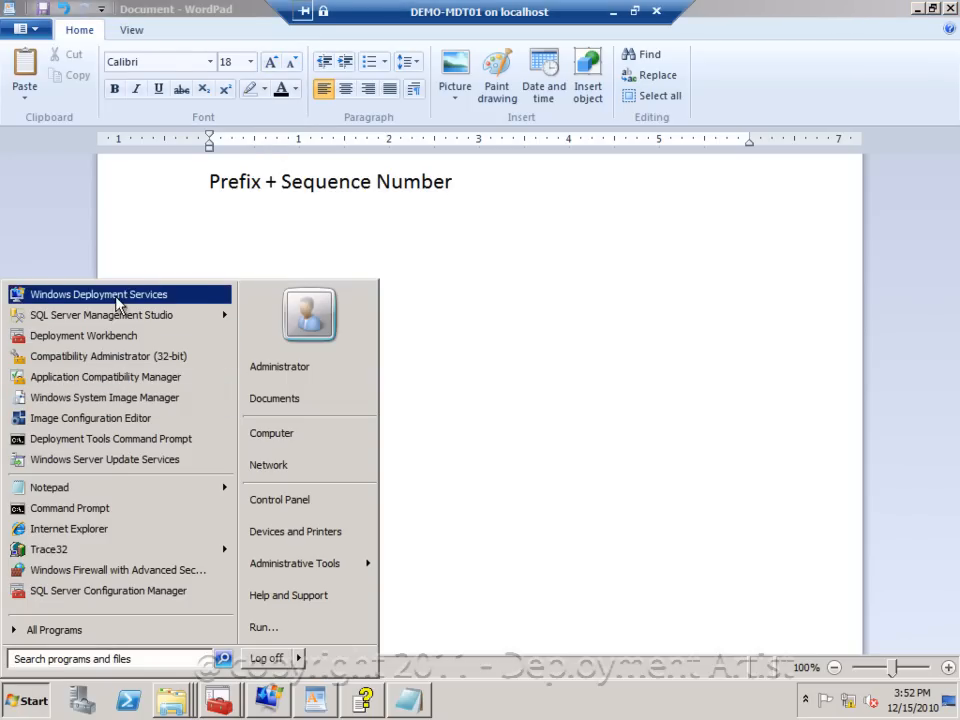
pyautogui.click(100, 314)
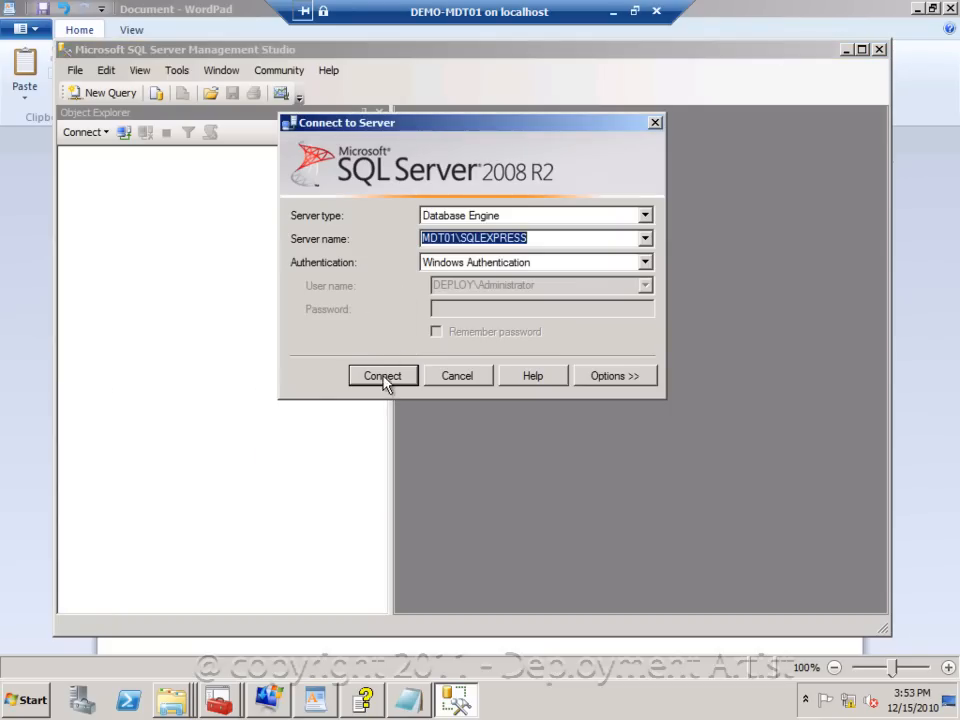
pyautogui.click(382, 375)
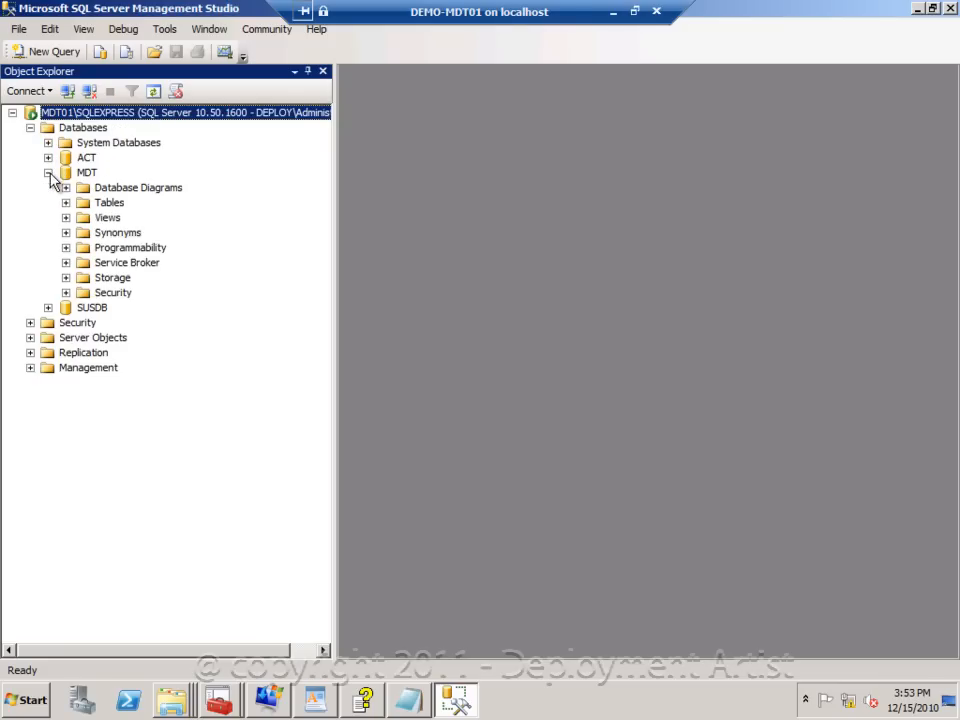
# Open dbo.MachineNameSequence in Design view, showing Prefix varchar(50) and Sequence int.
pyautogui.click(65, 202)
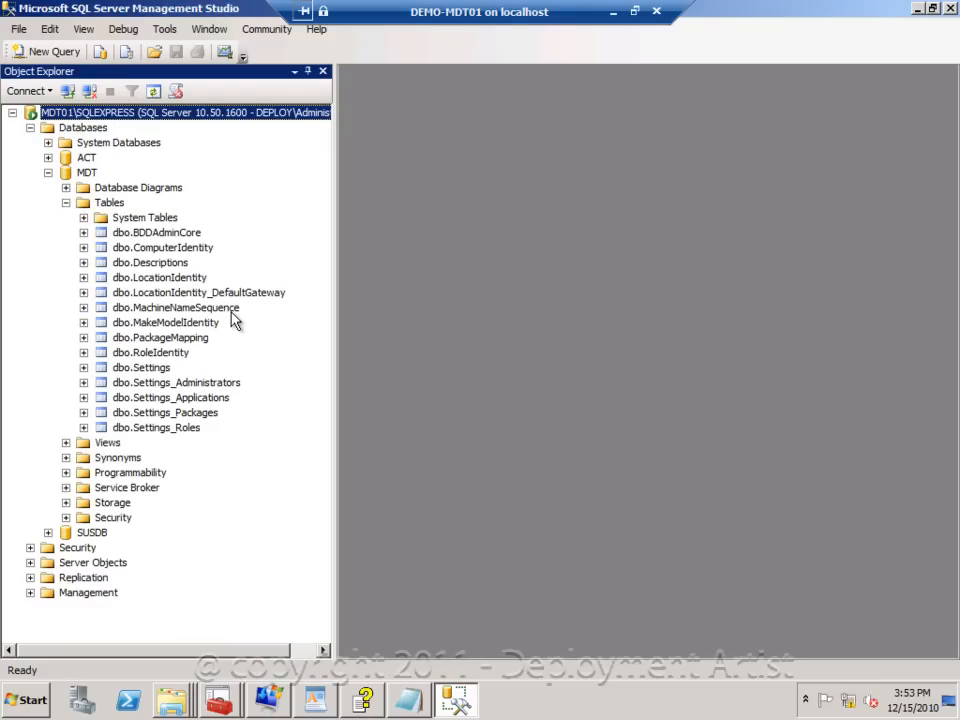
pyautogui.moveTo(222, 318)
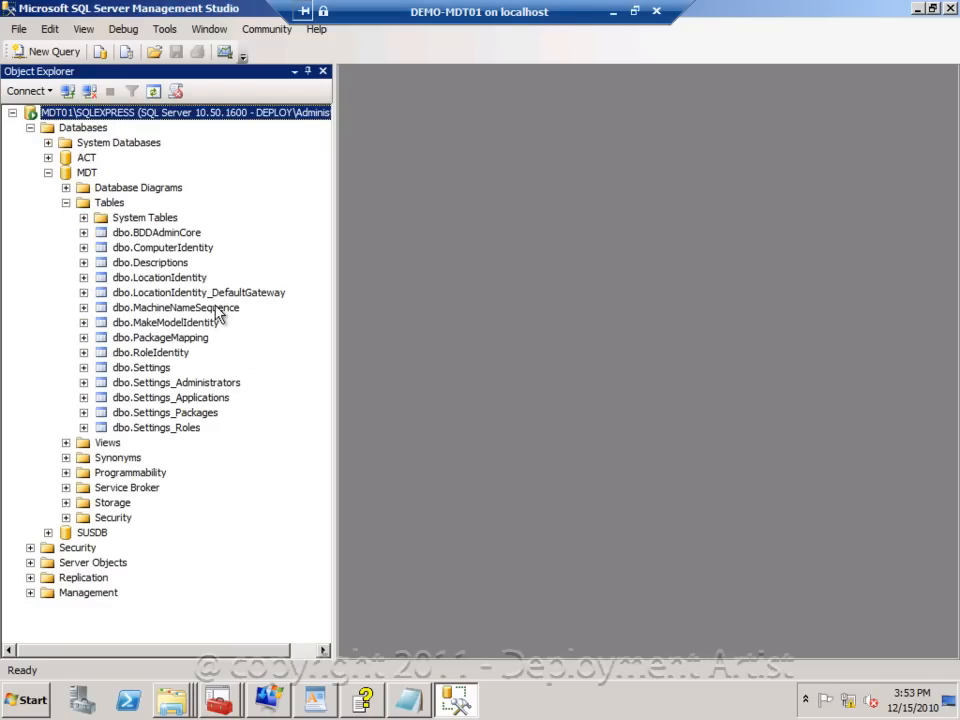
pyautogui.click(175, 307)
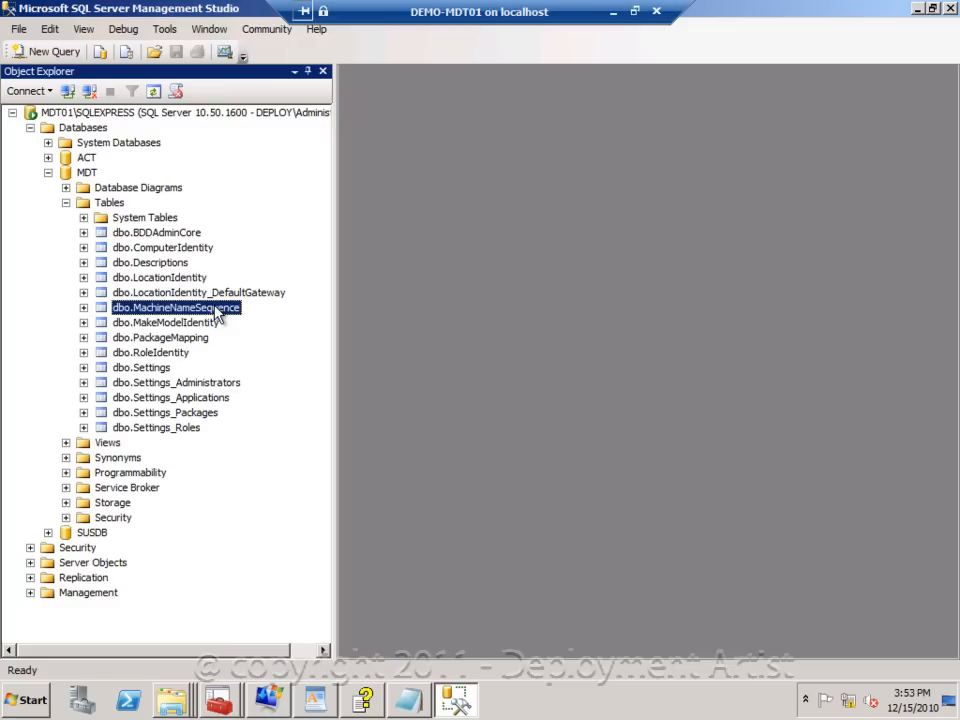
pyautogui.rightClick(175, 307)
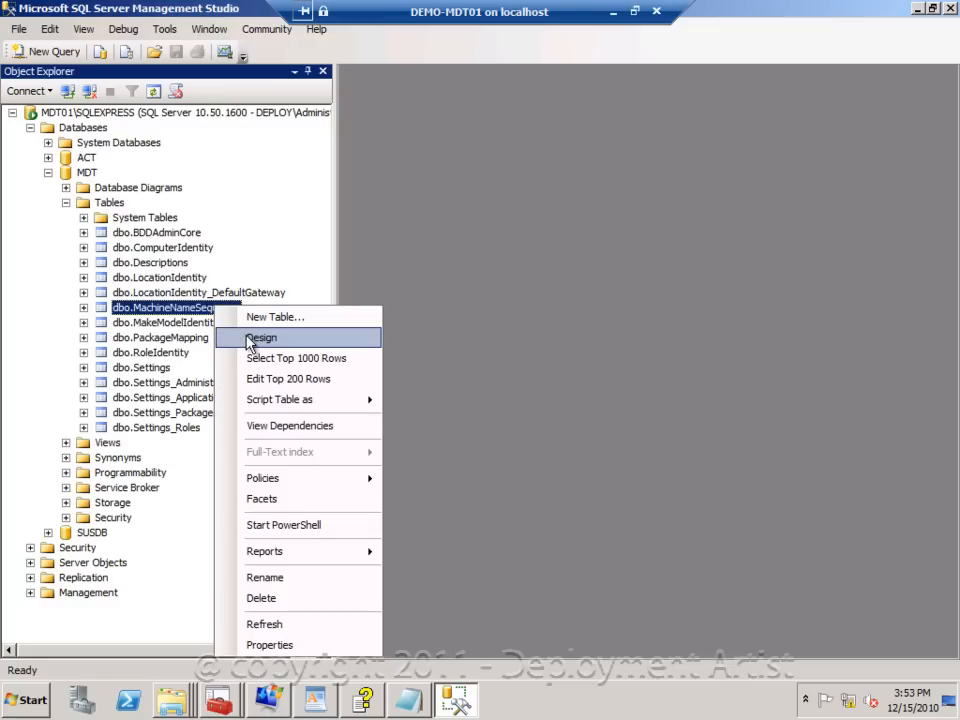
pyautogui.click(261, 337)
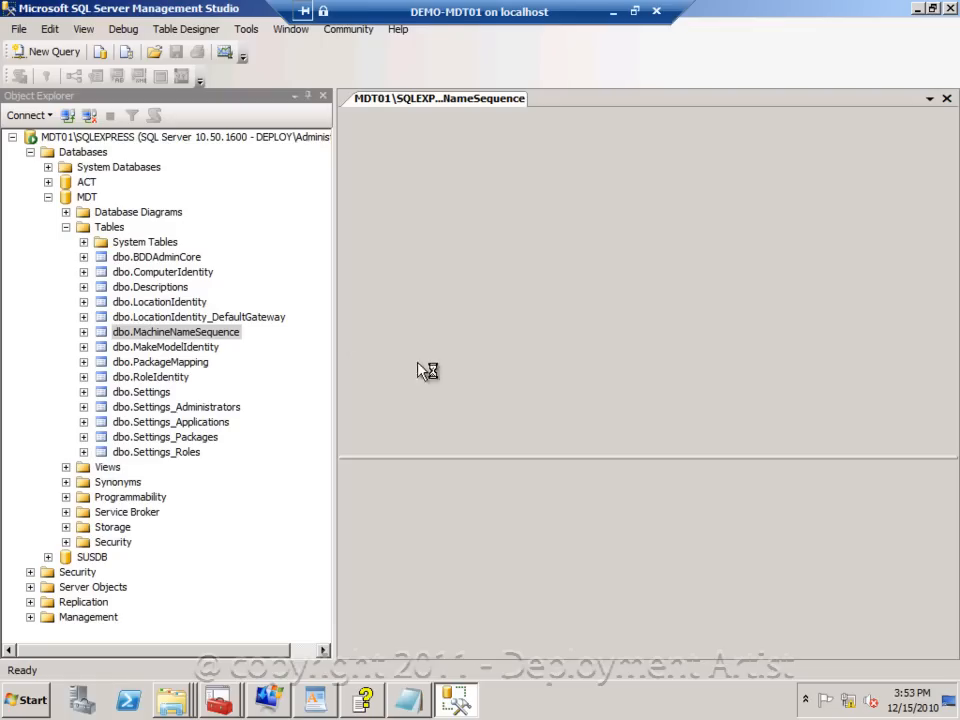
pyautogui.doubleClick(175, 331)
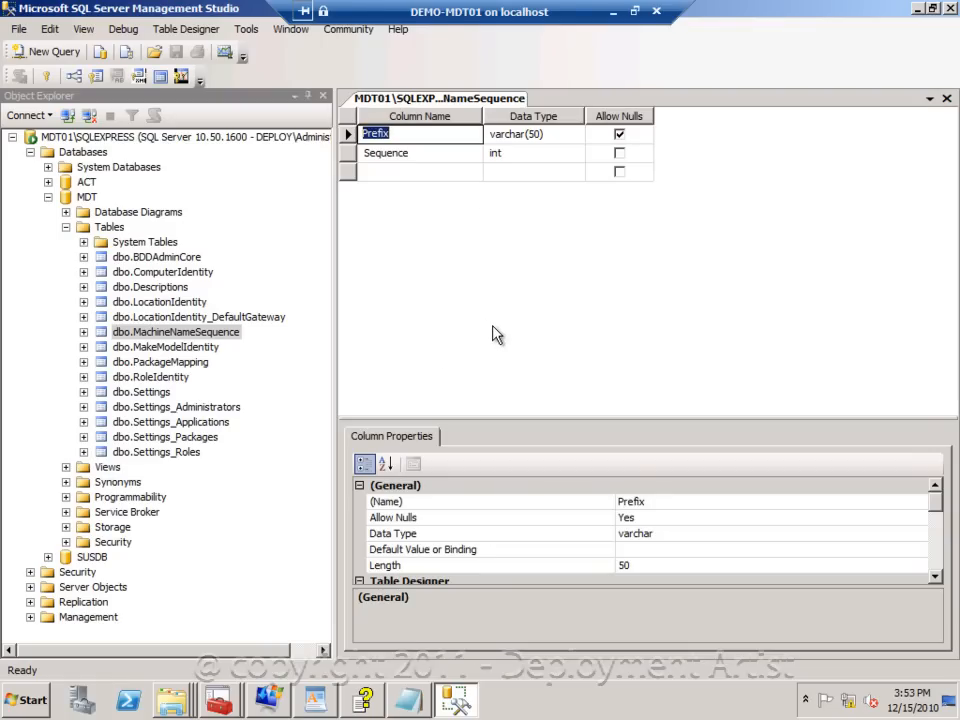
pyautogui.moveTo(238, 347)
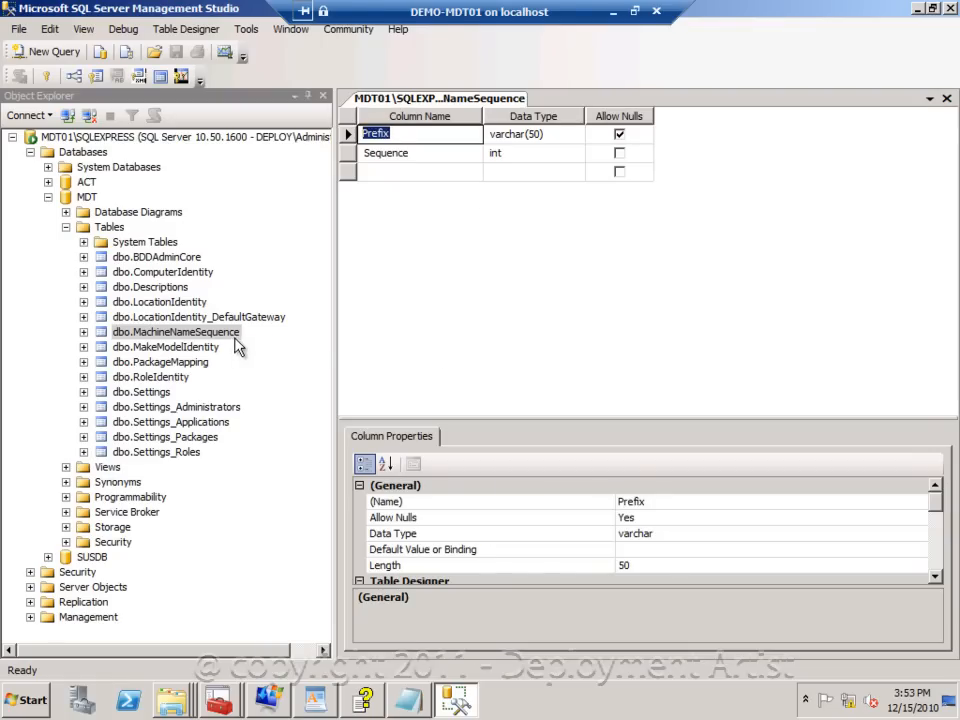
# Open dbo.MachineNameSequence's Edit Top 200 Rows, showing Prefix PC with Sequence 80.
pyautogui.rightClick(175, 331)
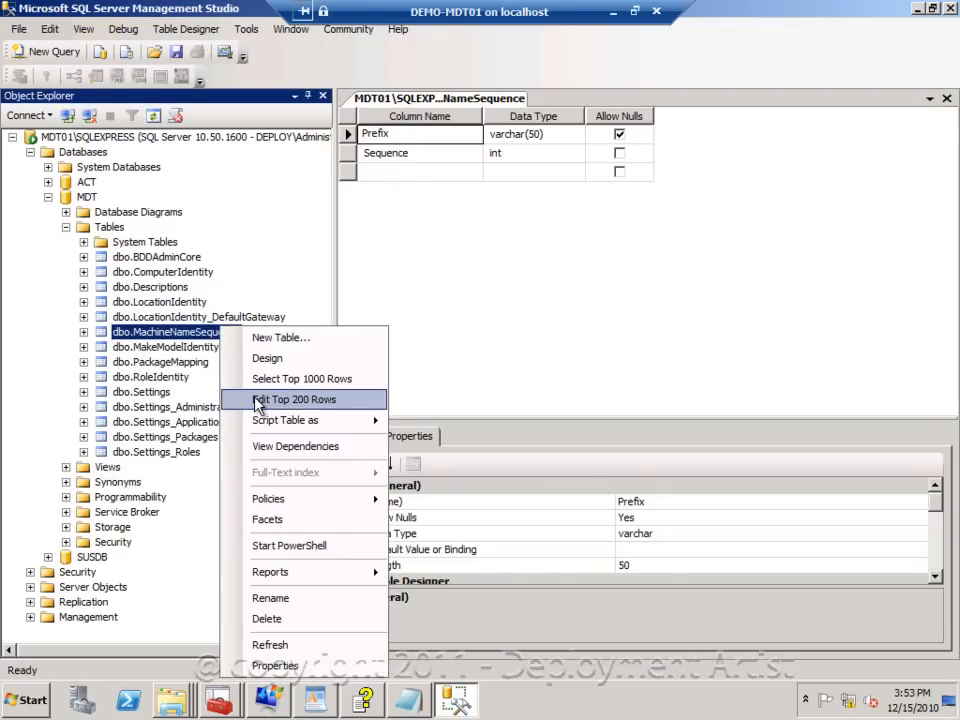
pyautogui.click(295, 399)
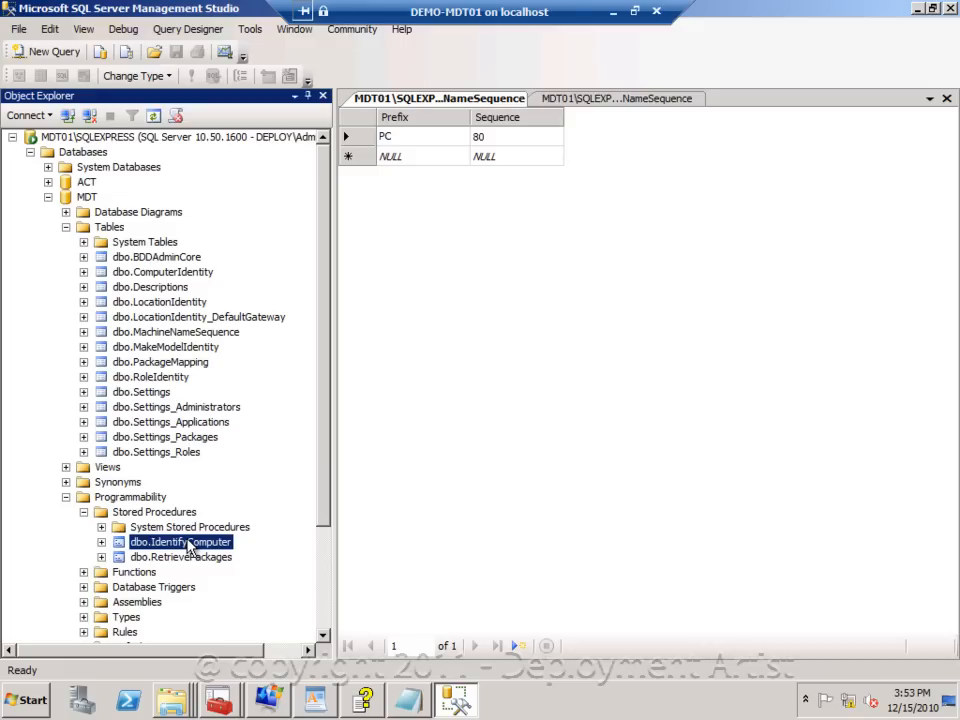
# Open the dbo.IdentifyComputer procedure's script with Modify and scroll through it.
pyautogui.rightClick(180, 541)
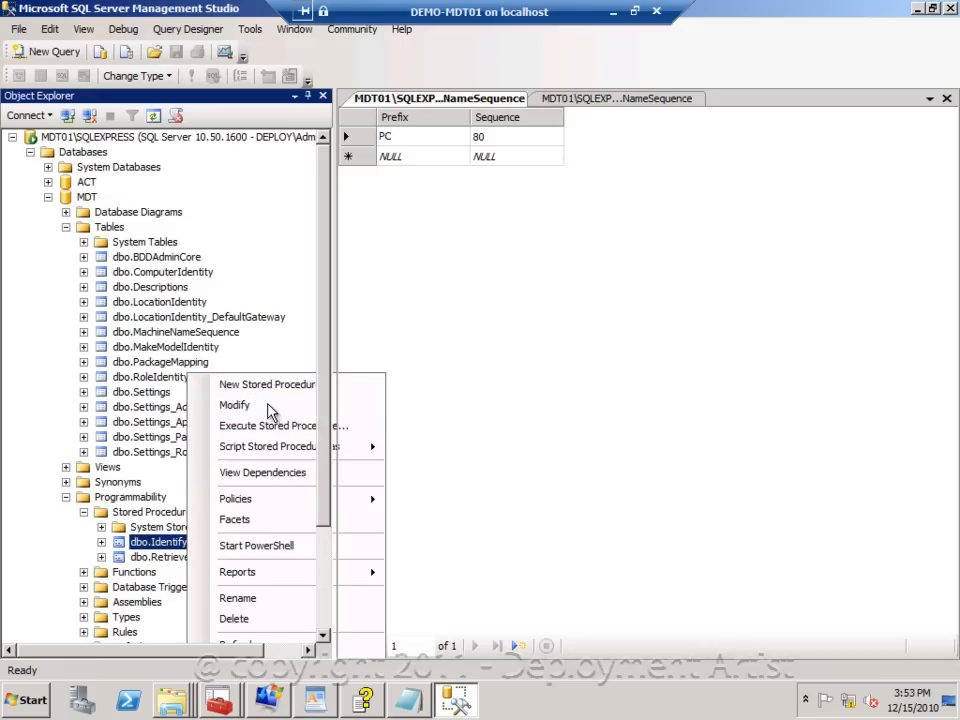
pyautogui.click(234, 405)
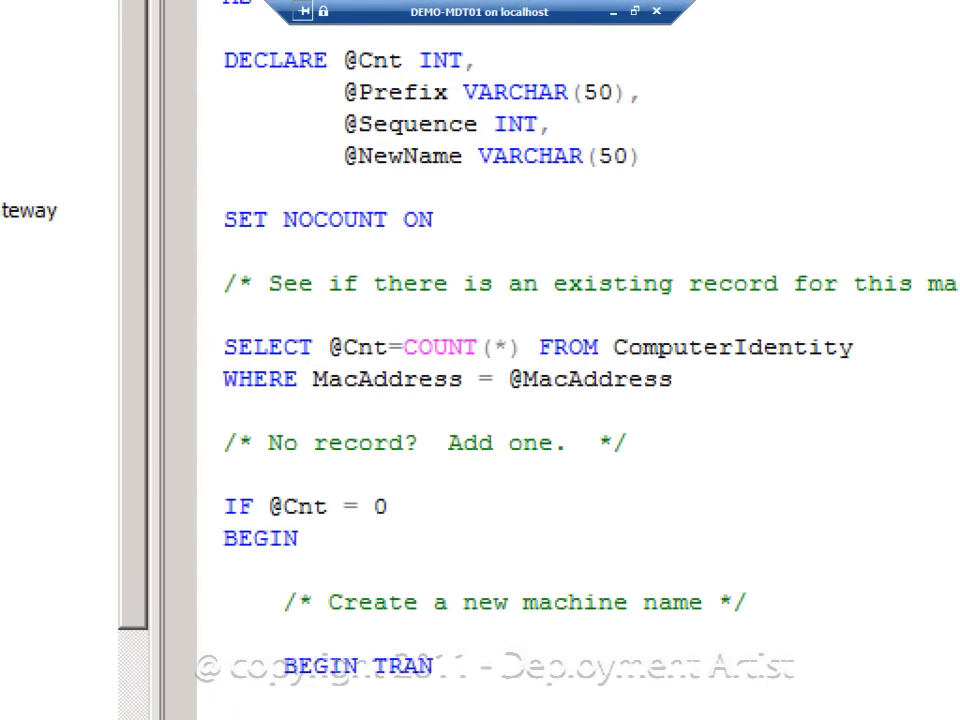
pyautogui.scroll(-3)
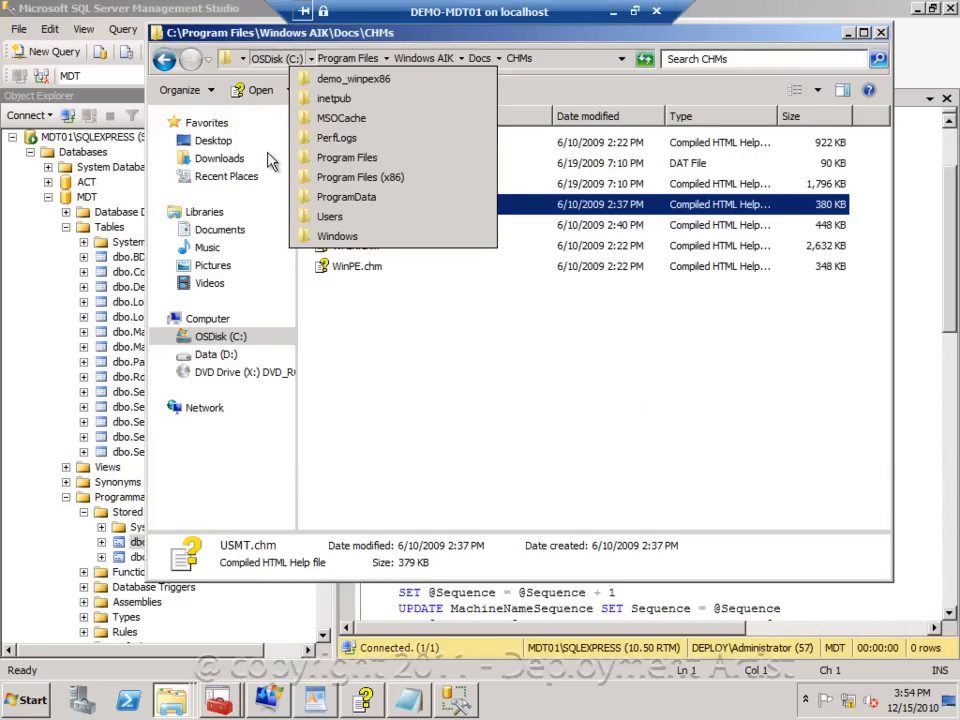
# Browse drive D into the Labfiles folder, then close the reviewed customsettings.ini.
pyautogui.click(207, 354)
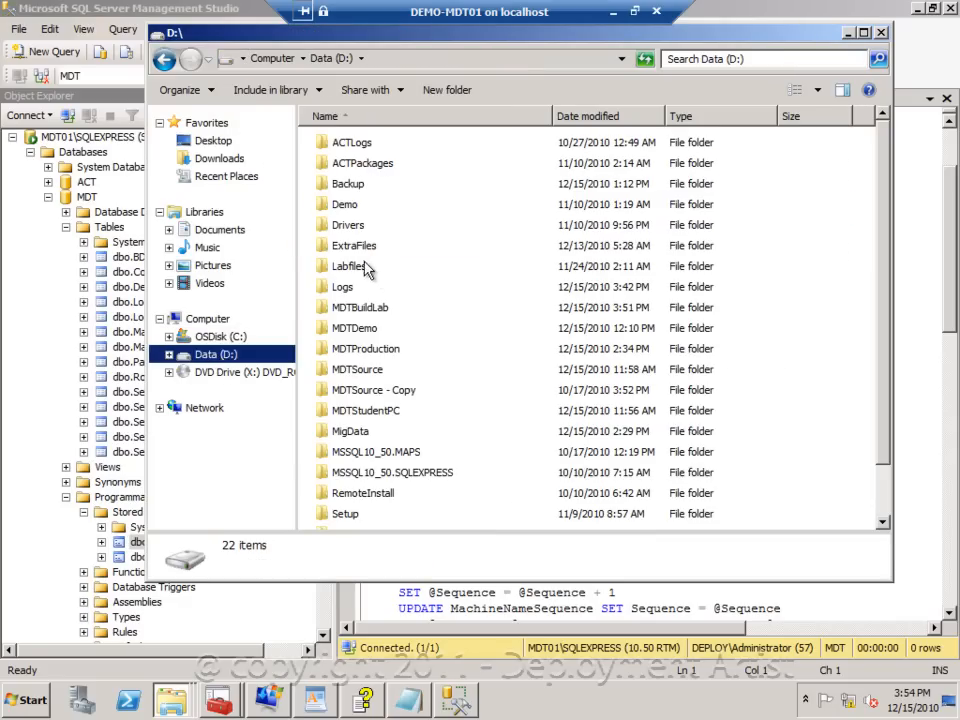
pyautogui.doubleClick(350, 266)
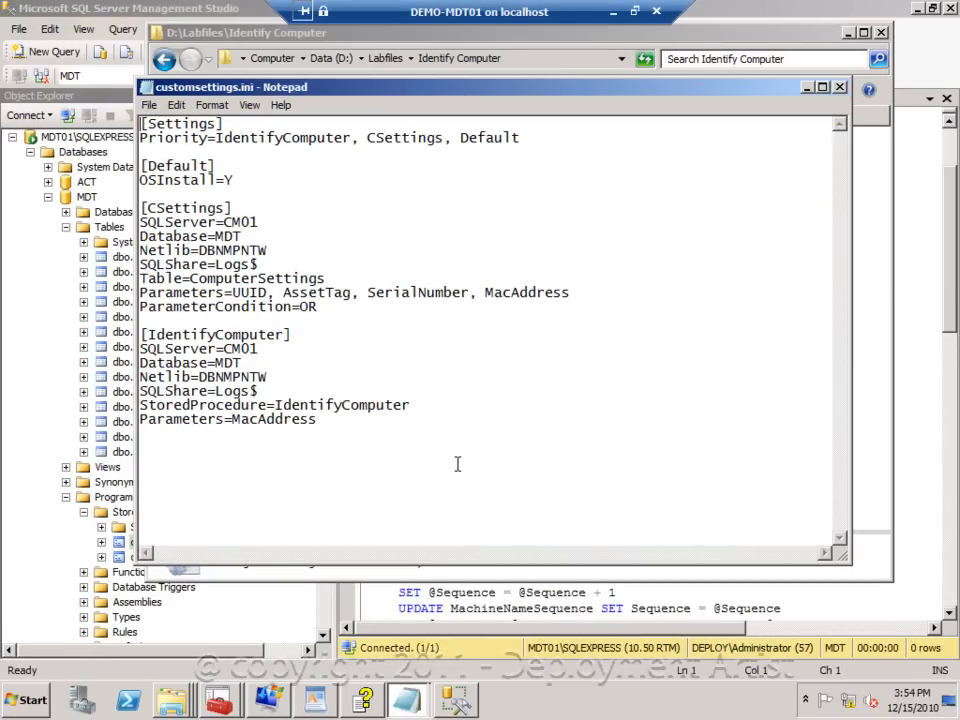
pyautogui.click(838, 87)
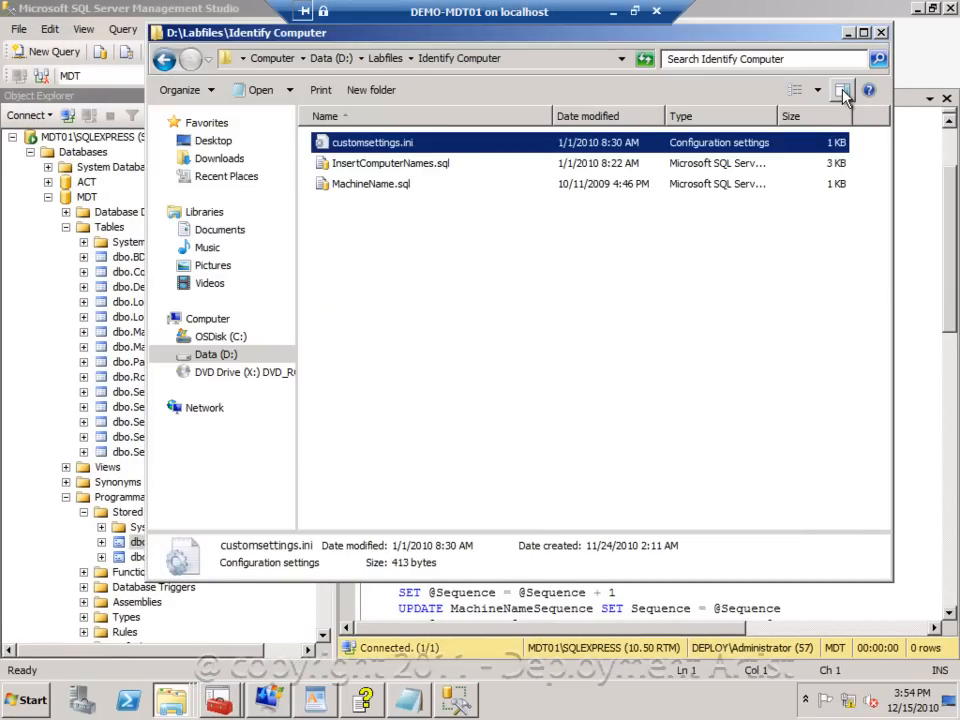
pyautogui.moveTo(841, 90)
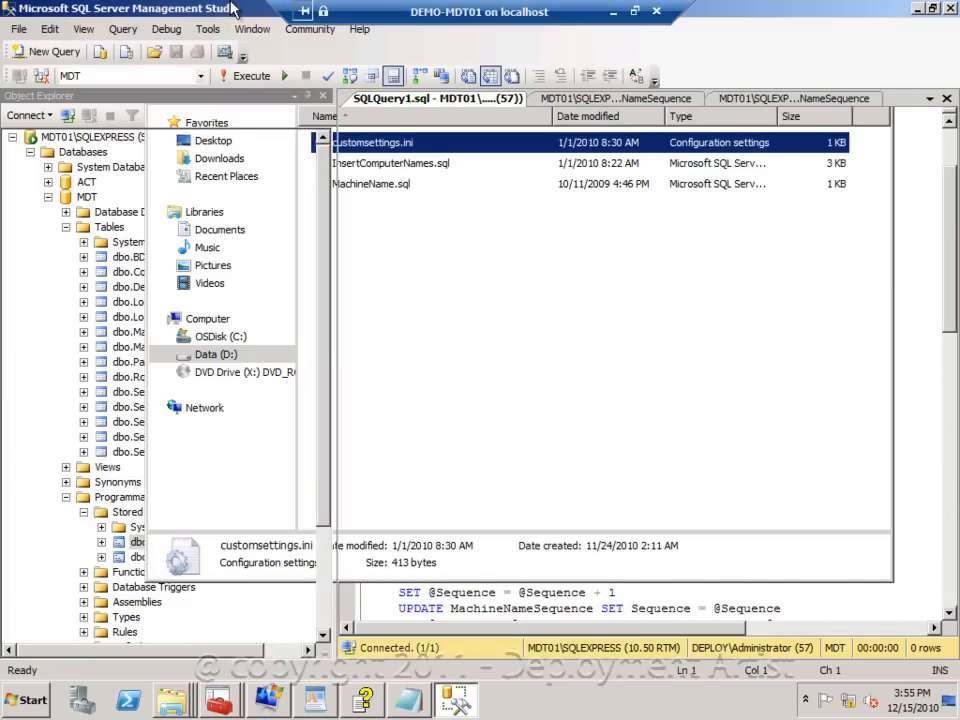
# Add DEPLOY\BuildAccount to the IdentifyComputer procedure's permissions list via Properties.
pyautogui.rightClick(160, 541)
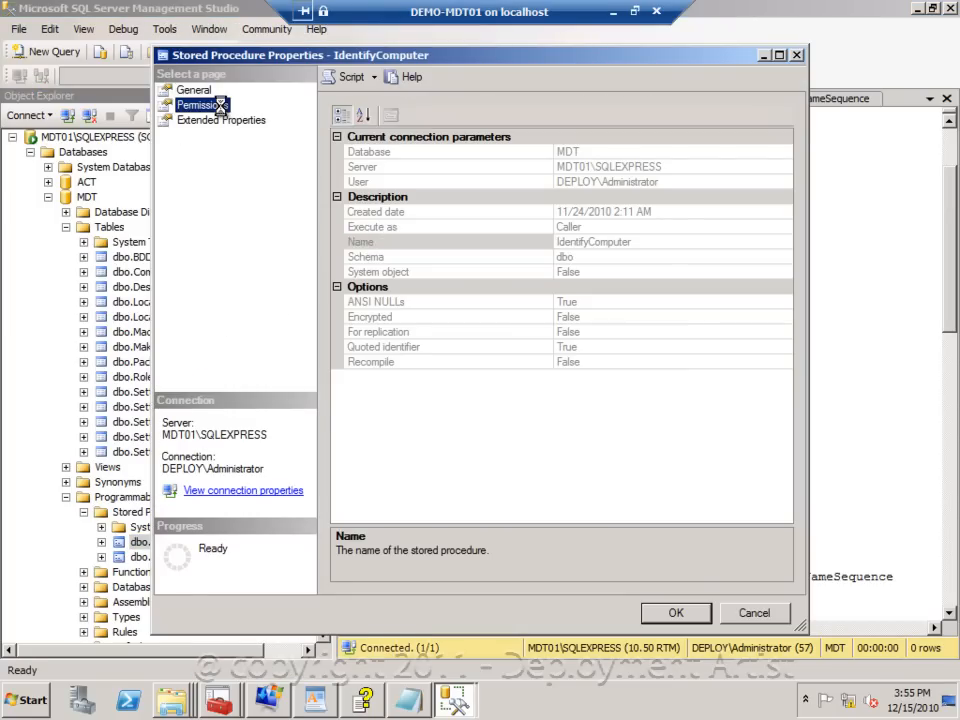
pyautogui.click(203, 104)
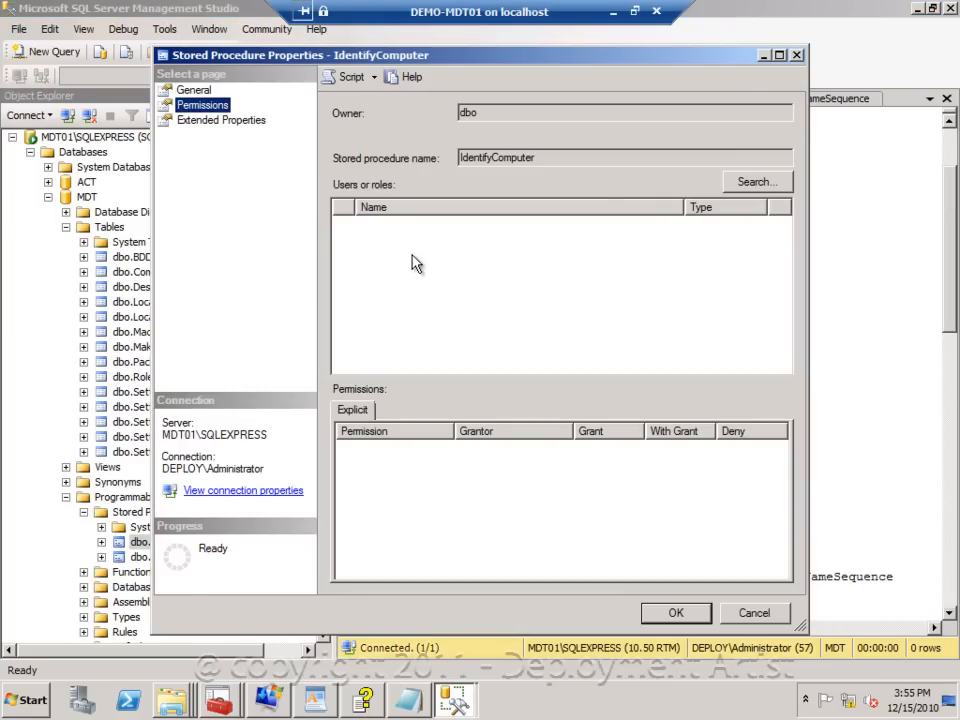
pyautogui.click(756, 181)
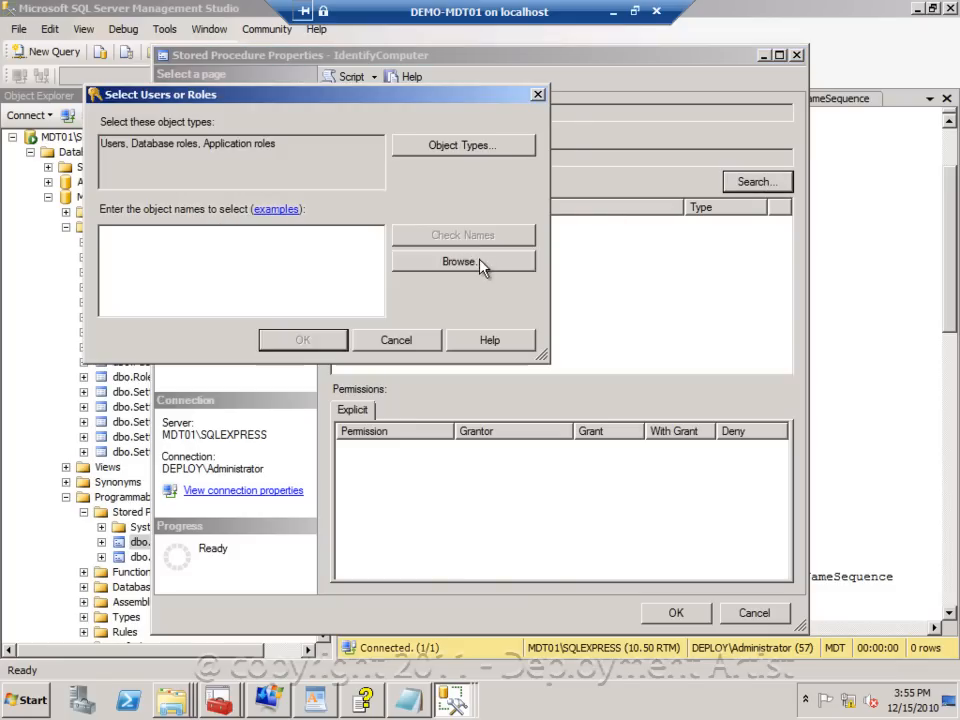
pyautogui.click(458, 261)
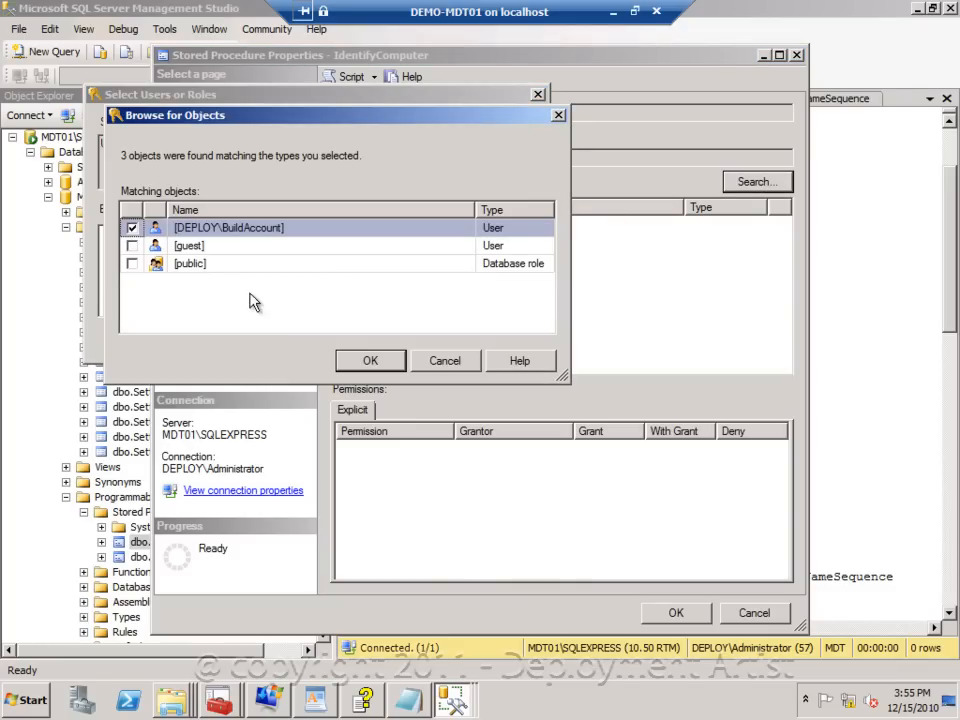
pyautogui.click(370, 360)
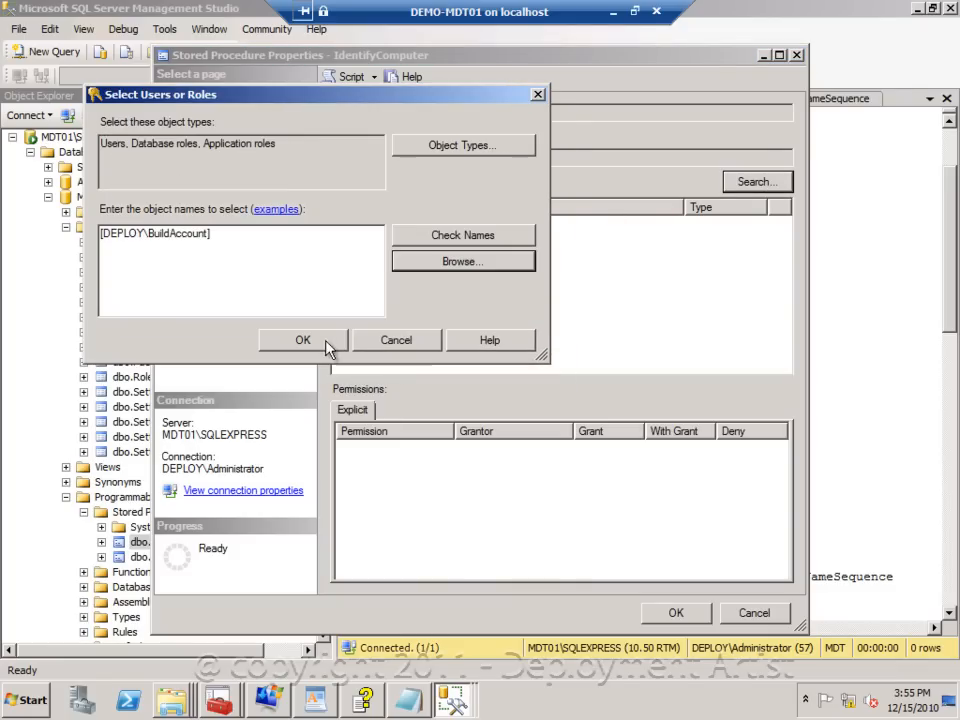
pyautogui.click(303, 340)
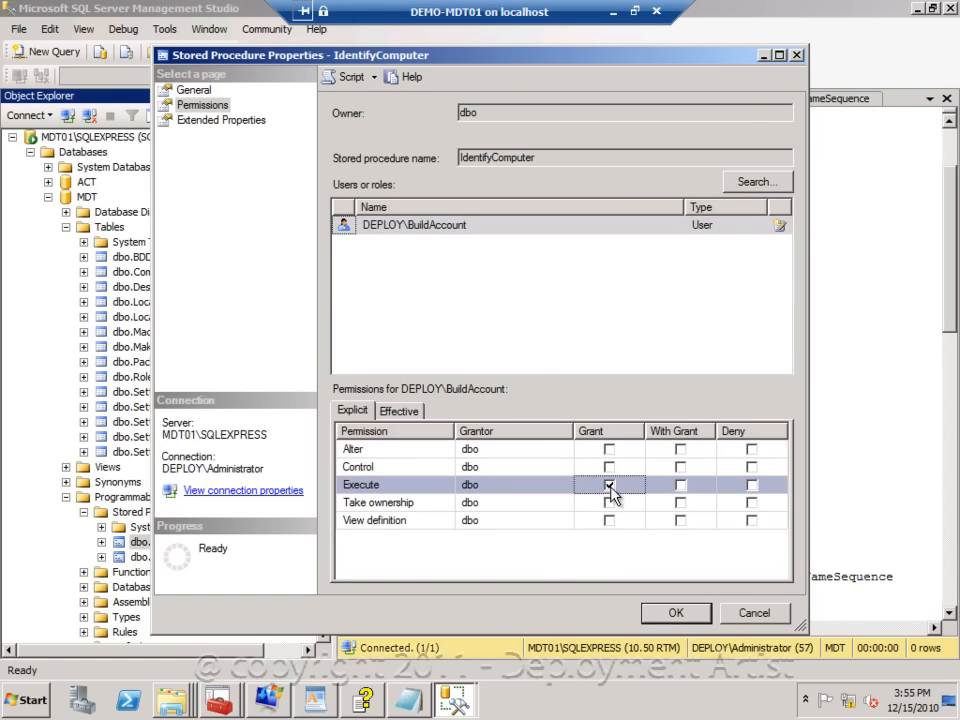